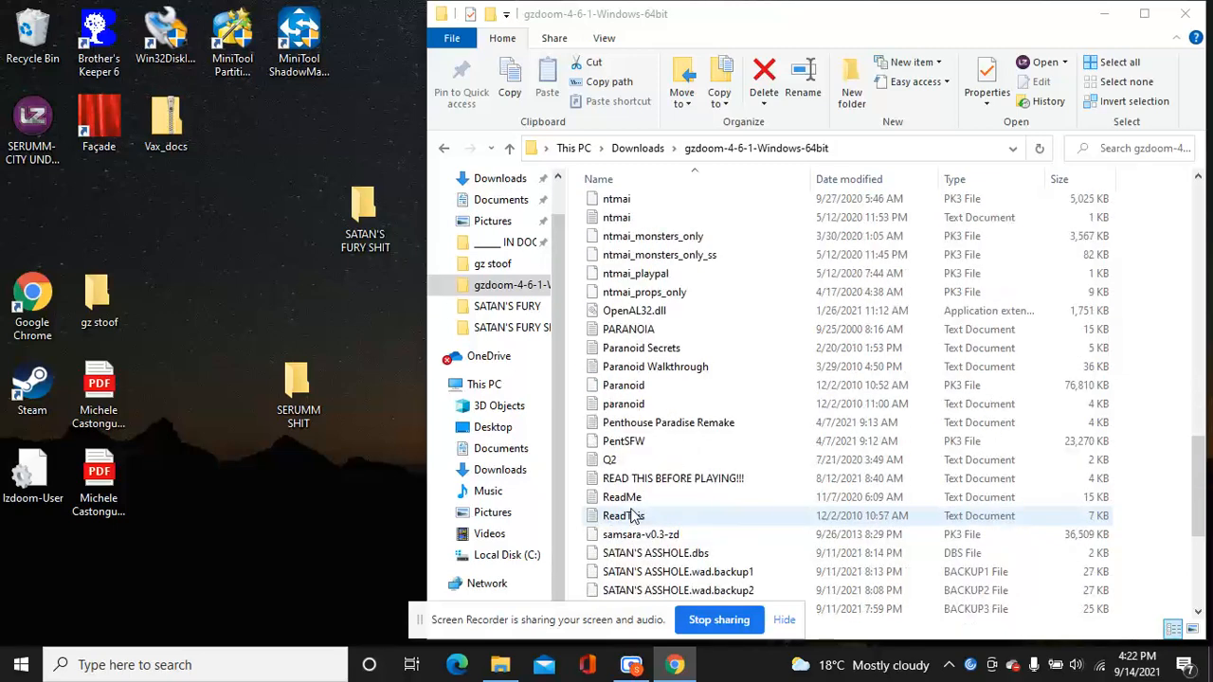
Step: Find SATAN'S FURY.wad in the gzdoom-4-6-1-Windows-64bit folder and open it with GZDoom
{"action": "scroll", "scroll_direction": "down", "scroll_amount": 3}
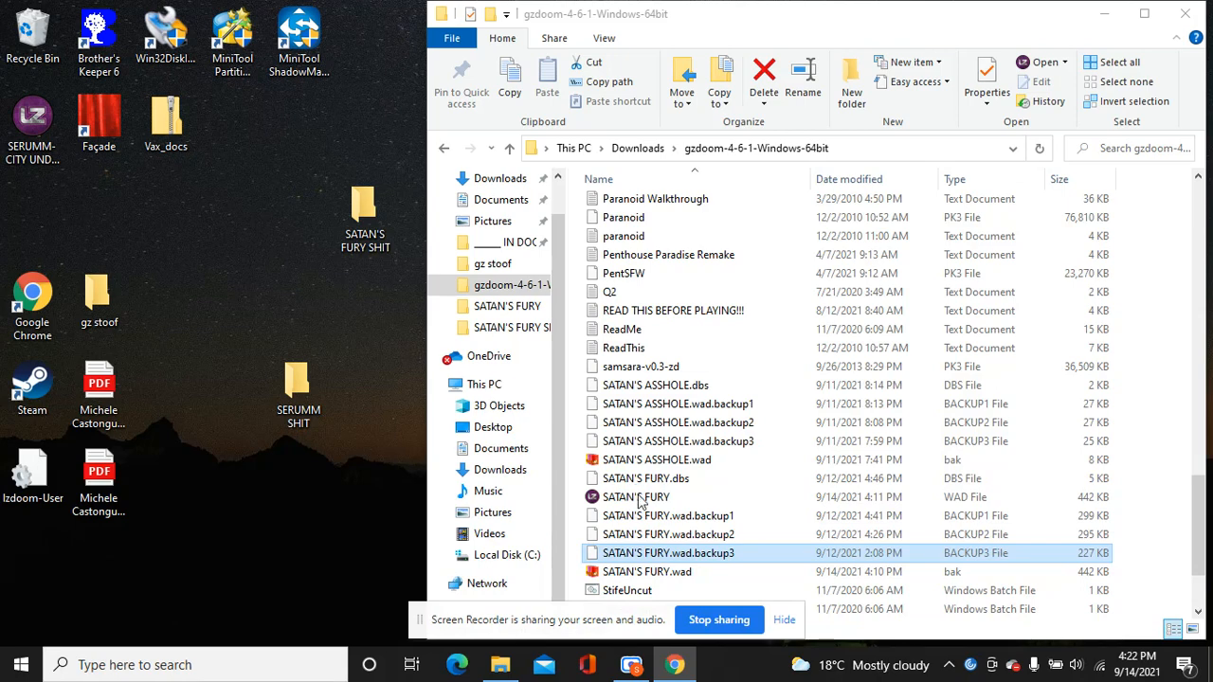
{"action": "left_click", "coordinate": [636, 496]}
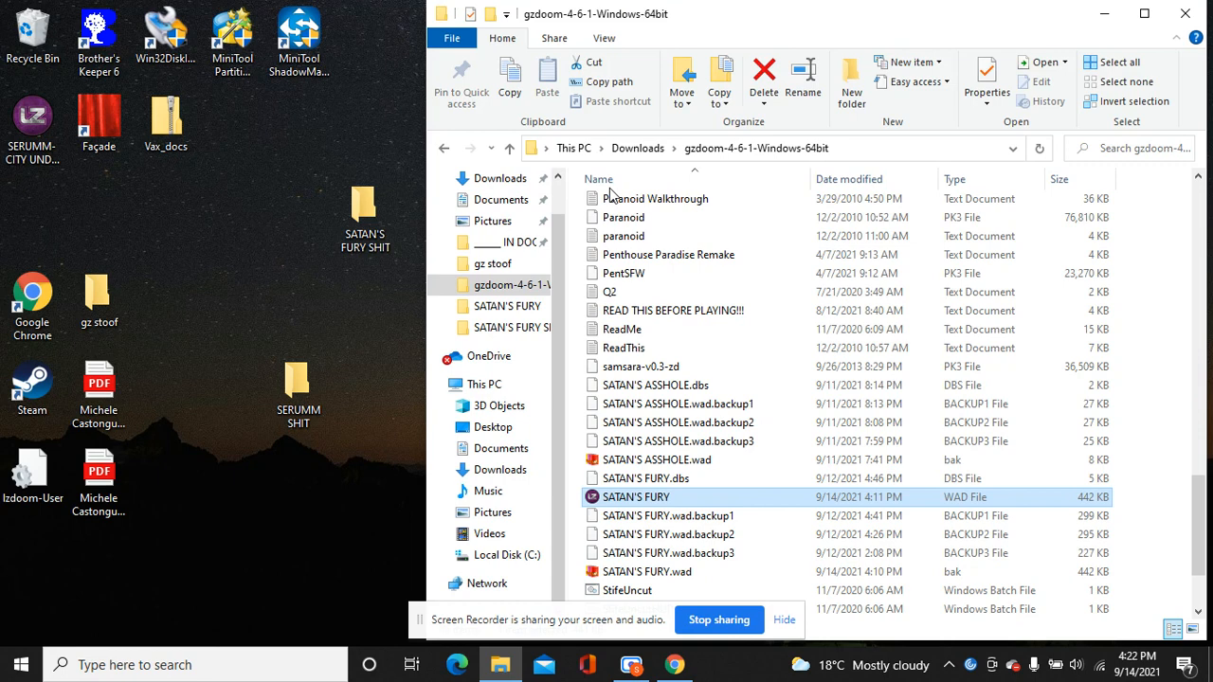
{"action": "double_click", "coordinate": [636, 496]}
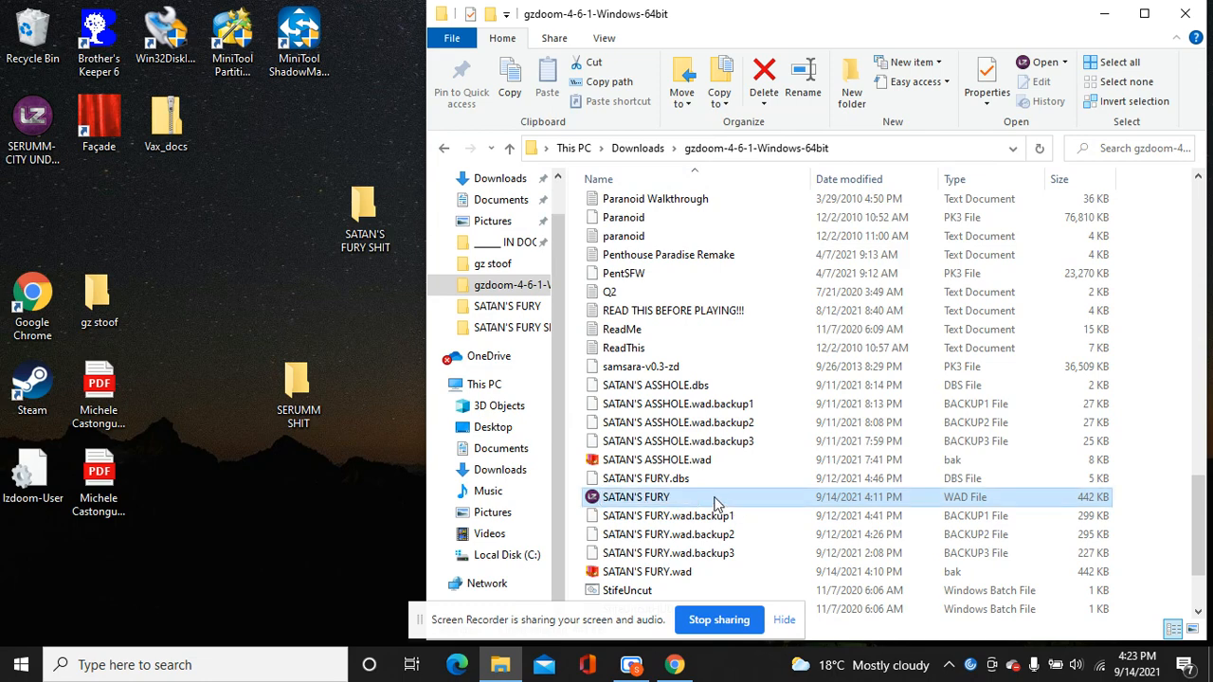
{"action": "mouse_move", "coordinate": [685, 507]}
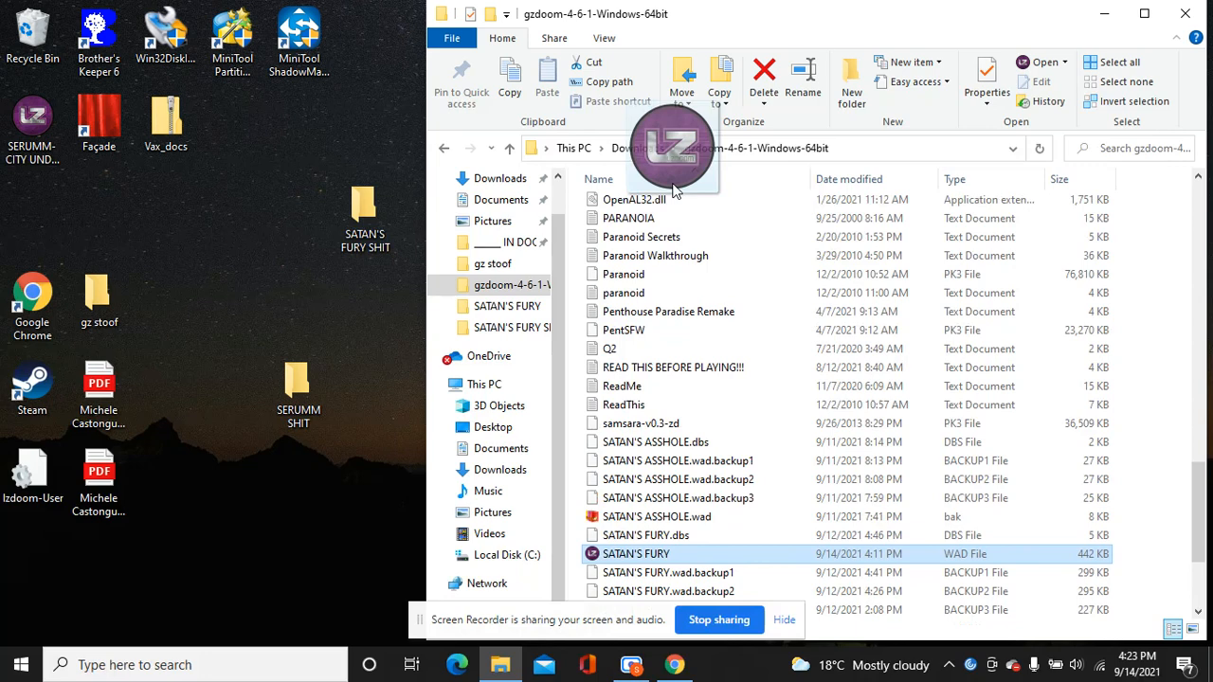
{"action": "scroll", "scroll_direction": "down", "scroll_amount": 3}
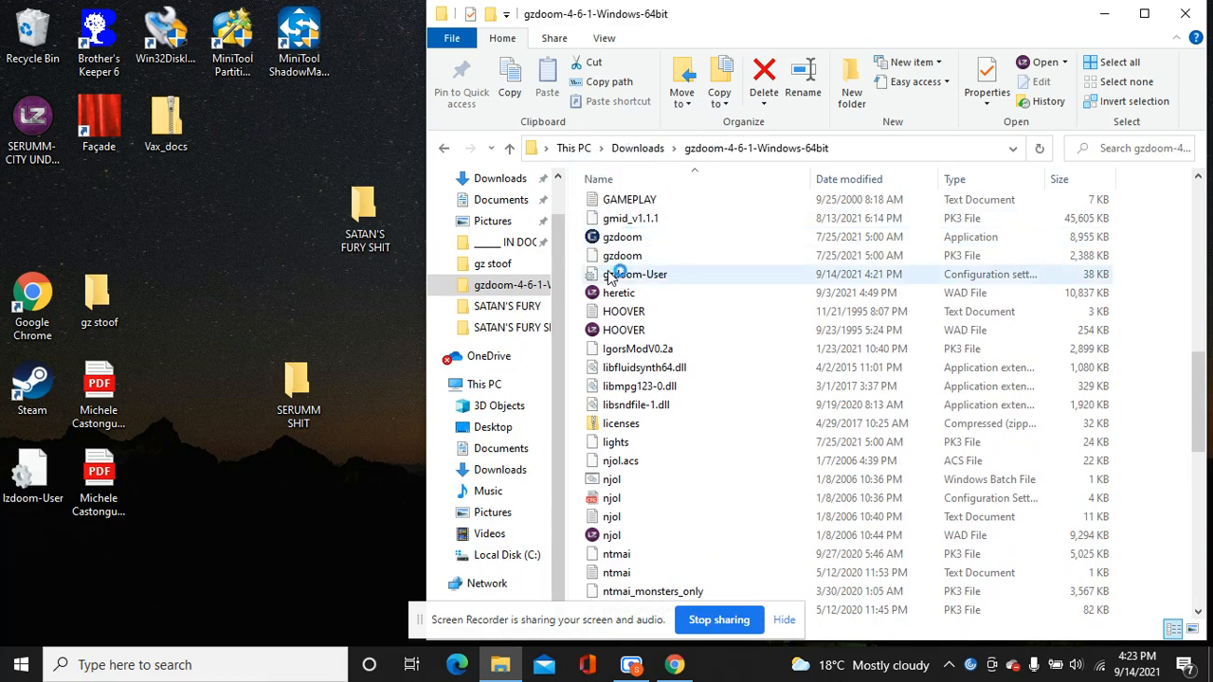
{"action": "left_click", "coordinate": [623, 255]}
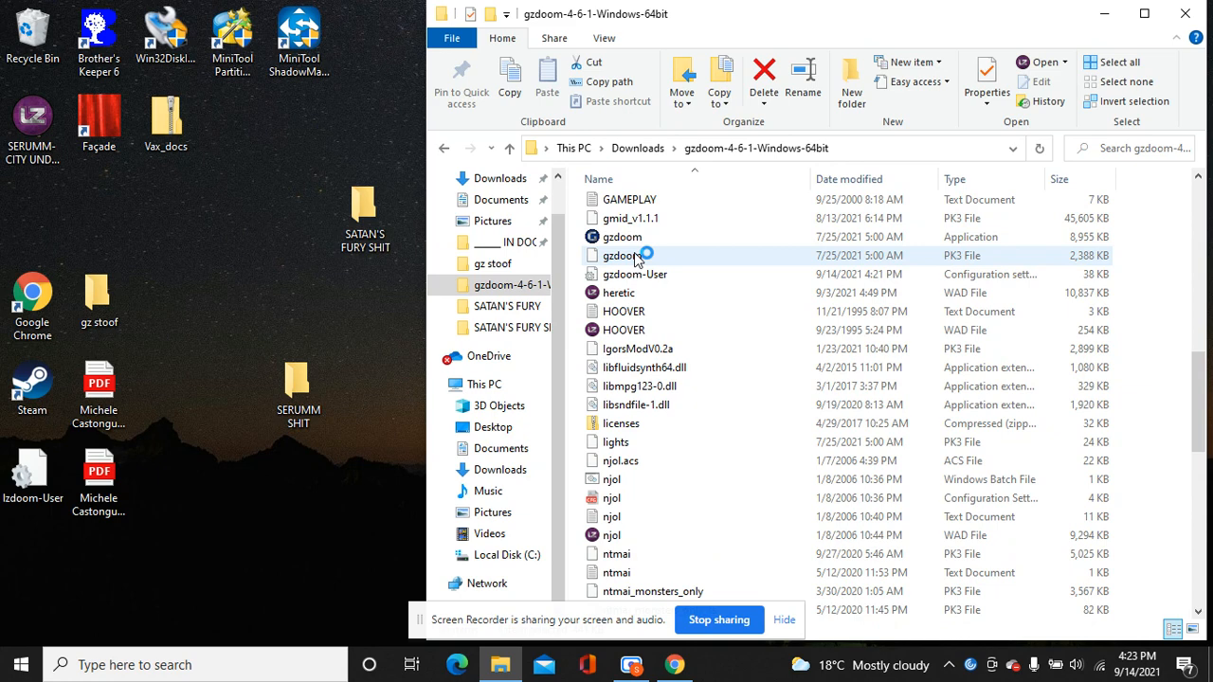
Step: Launch gzdoom.exe with the Satan's Fury wad and let the startup log finish
{"action": "double_click", "coordinate": [623, 236]}
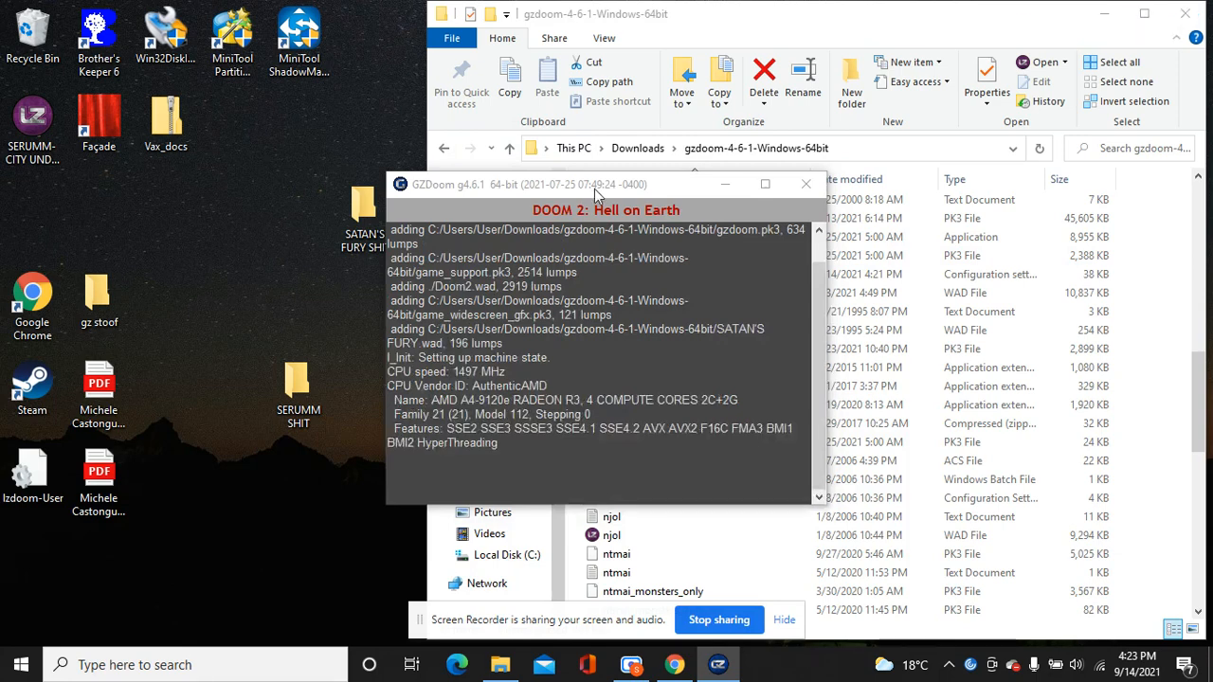
{"action": "scroll", "scroll_direction": "down", "scroll_amount": 3}
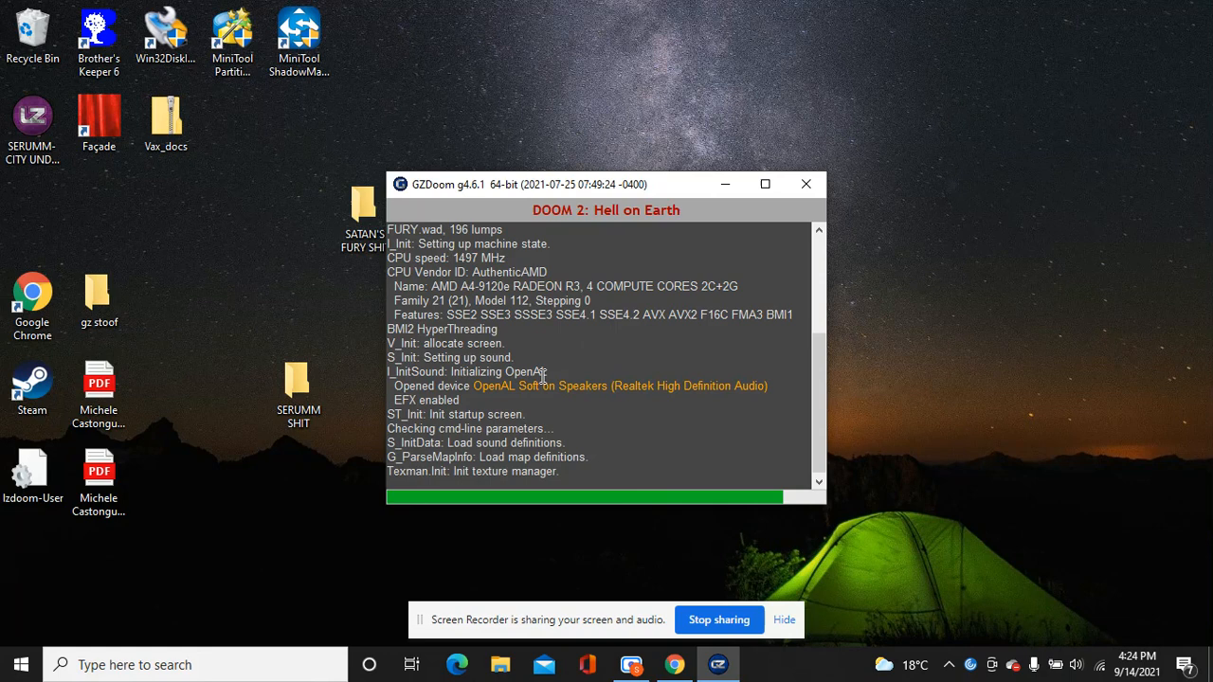
{"action": "mouse_move", "coordinate": [528, 357]}
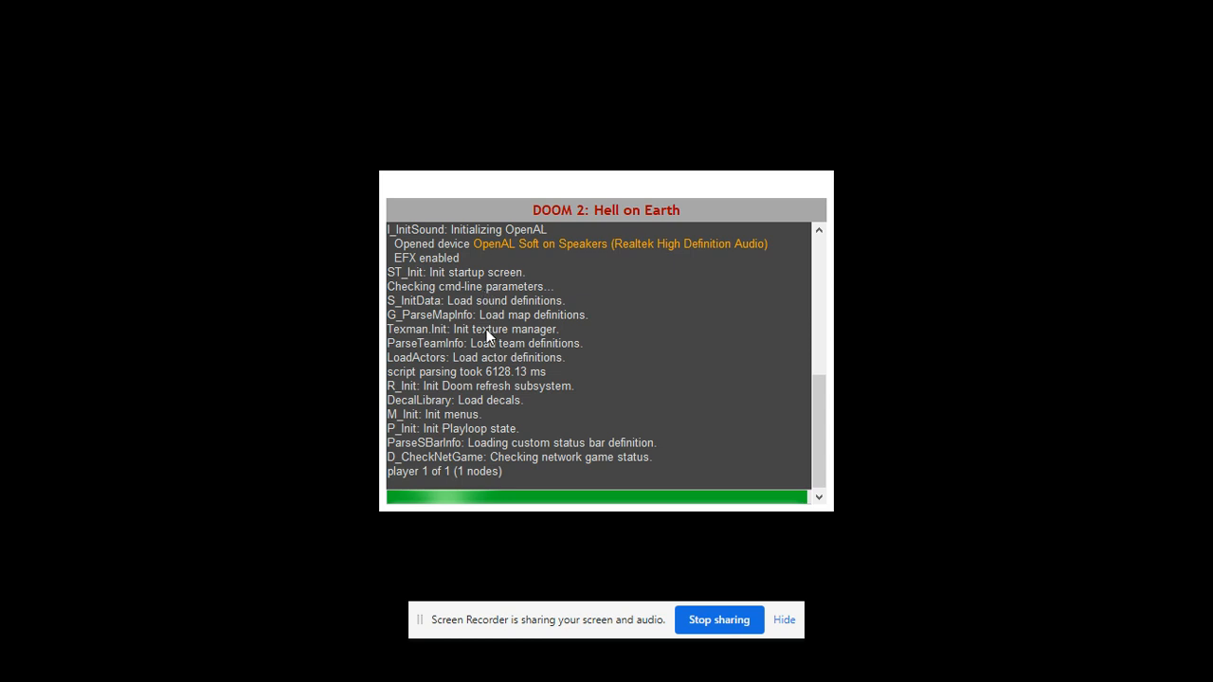
{"action": "mouse_move", "coordinate": [556, 283]}
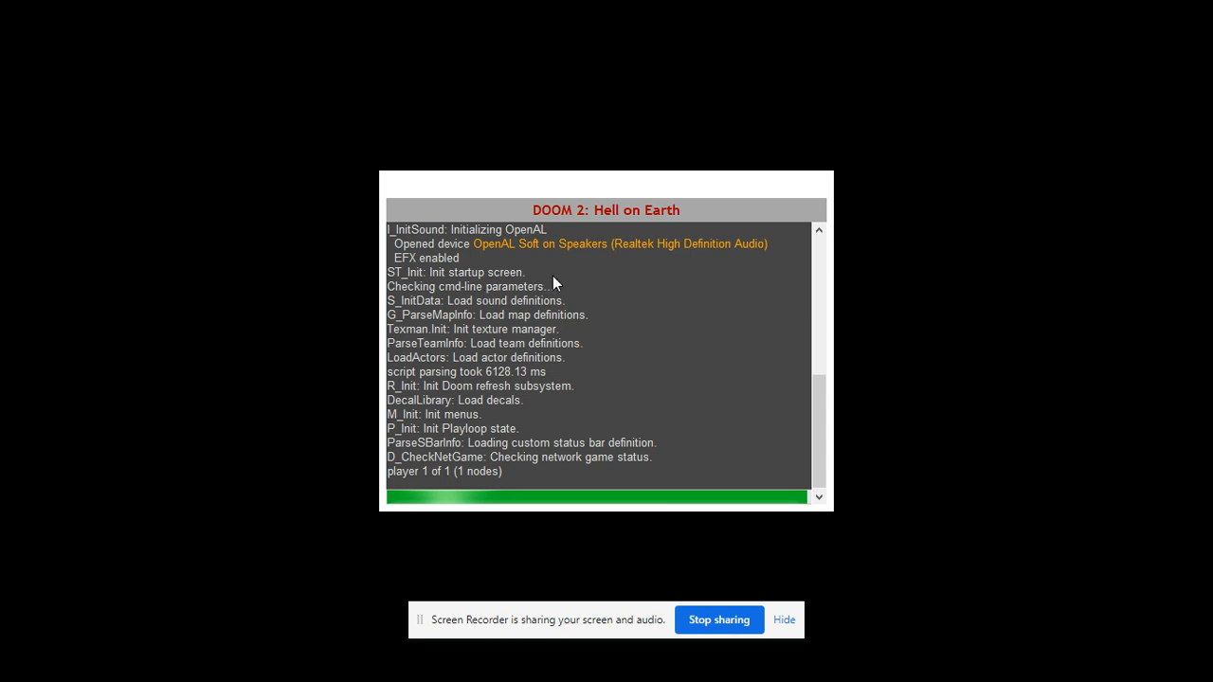
{"action": "mouse_move", "coordinate": [608, 349]}
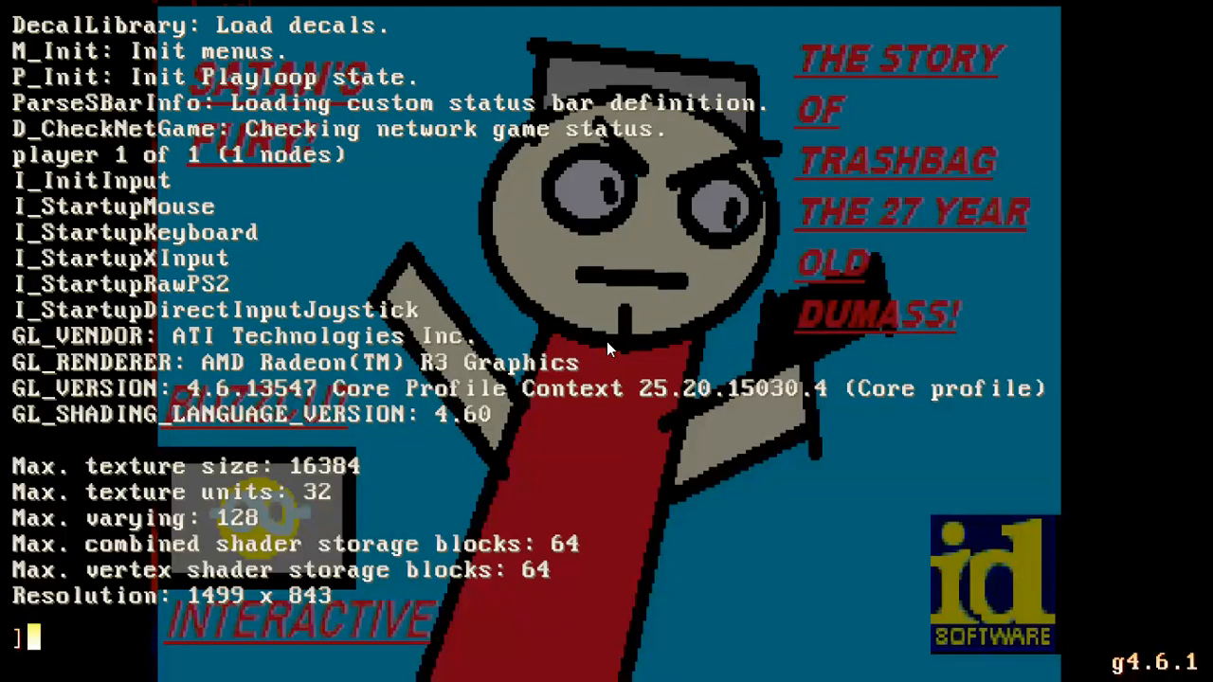
Step: Enter idclev 02, god, and give all in the console
{"action": "type", "text": "idclev"}
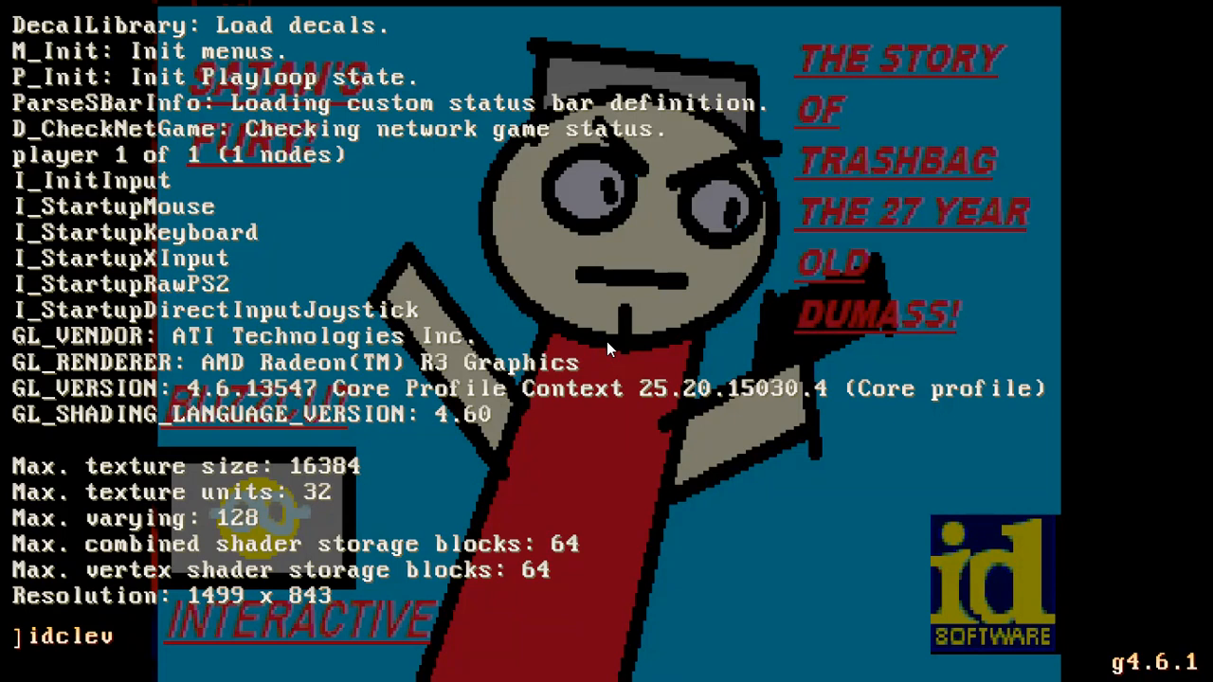
{"action": "type", "text": "02"}
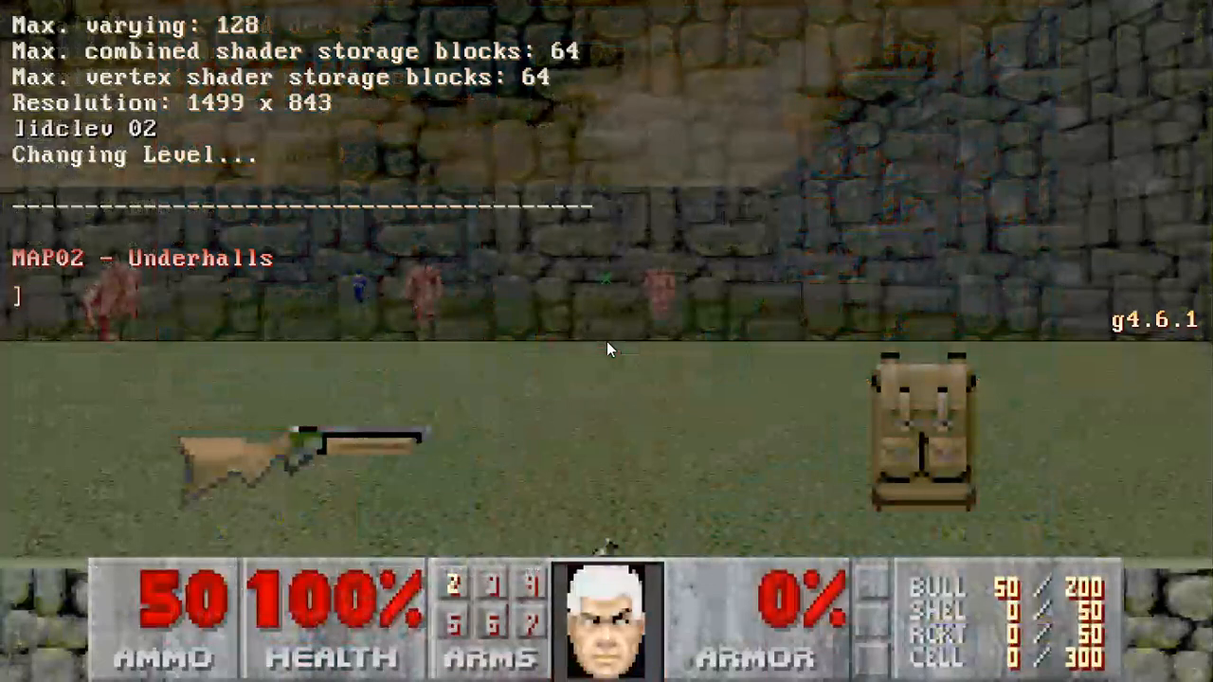
{"action": "type", "text": "god"}
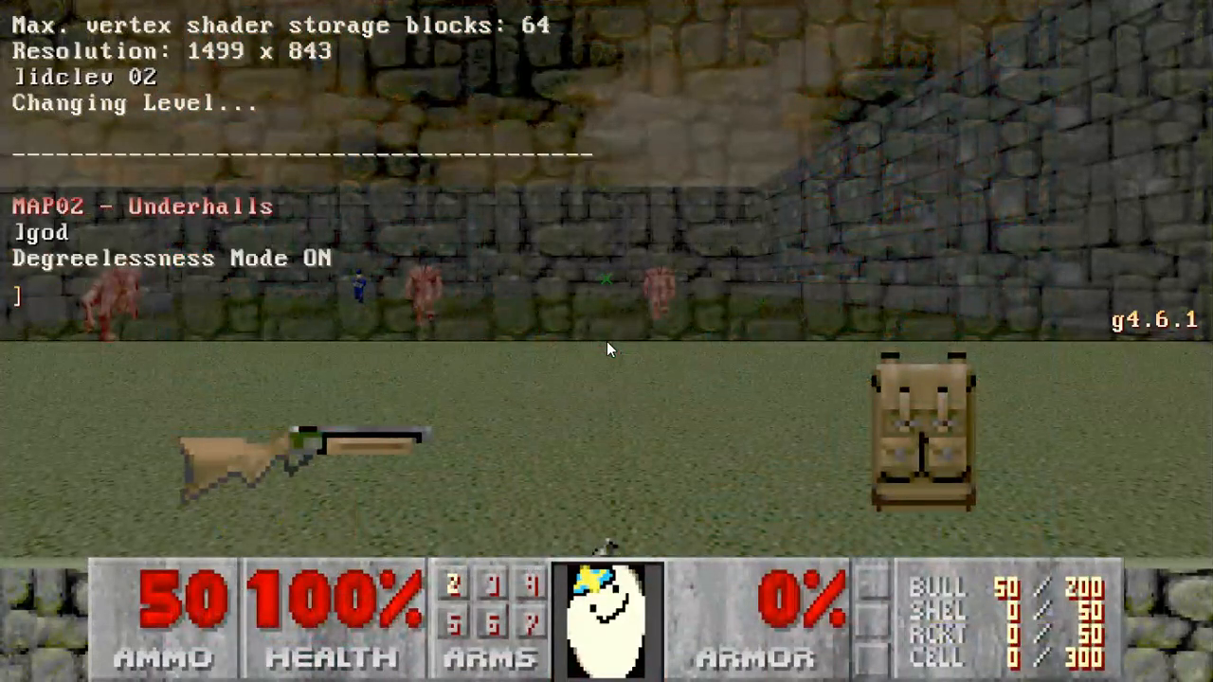
{"action": "type", "text": "give"}
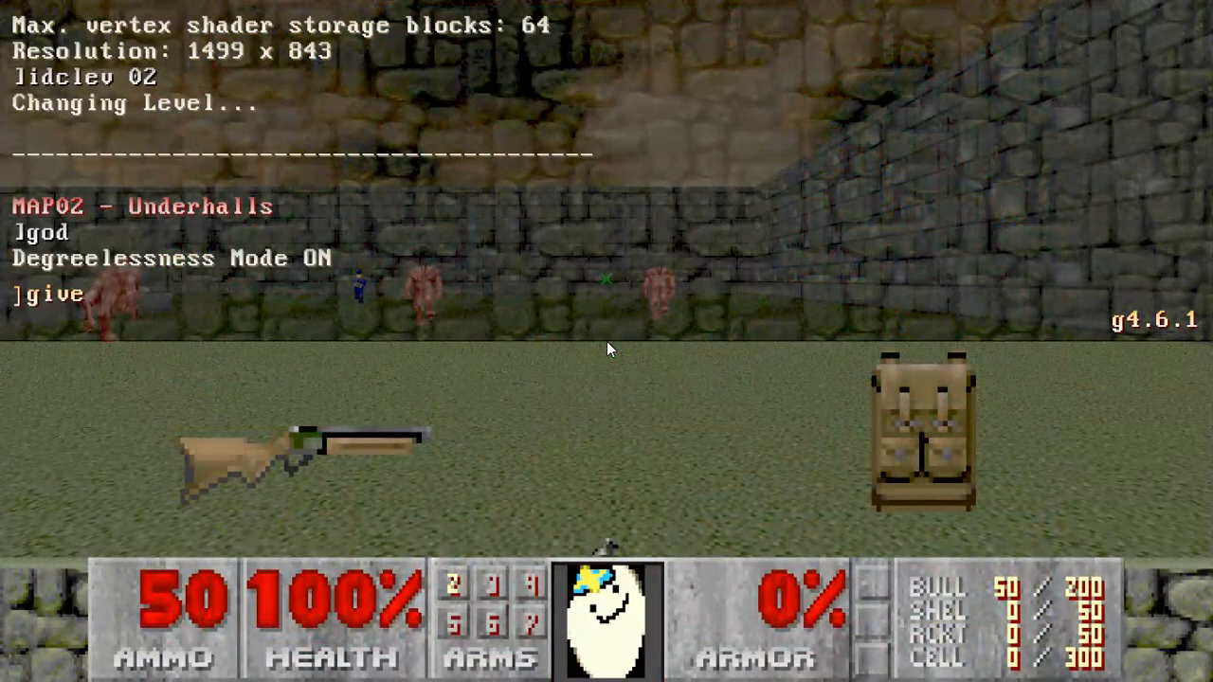
{"action": "type", "text": "all"}
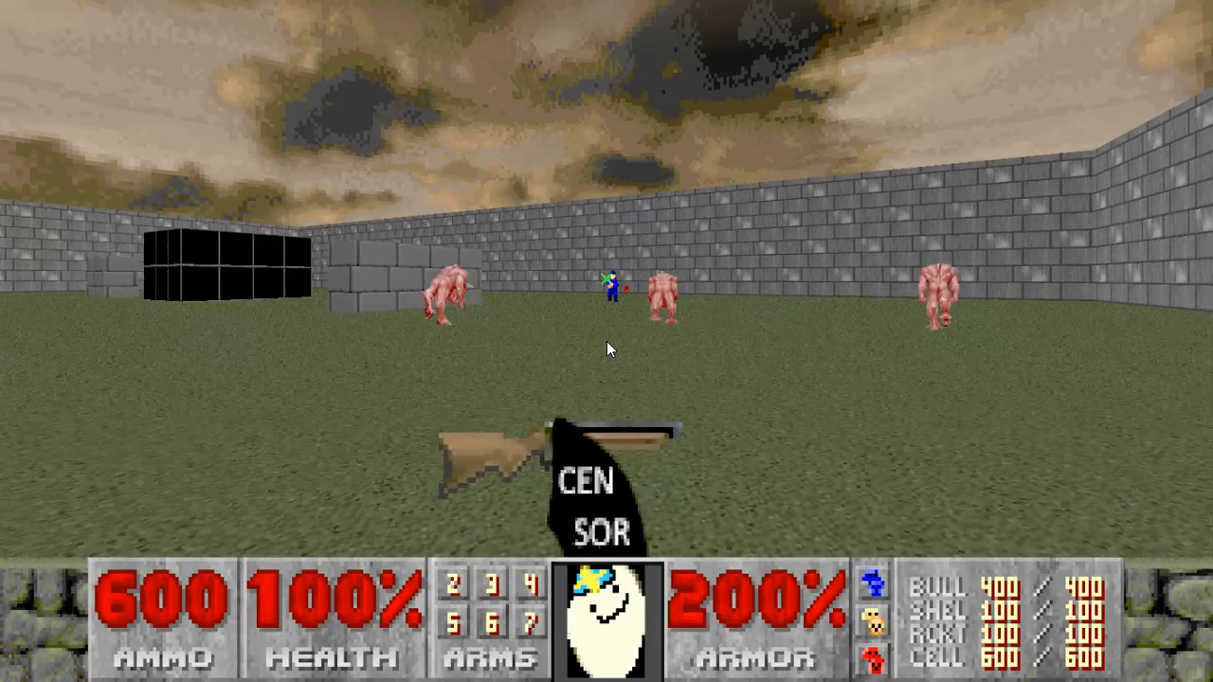
Step: Fire the censored reskinned weapon, then the reskinned shotgun at the walls
{"action": "left_click", "coordinate": [606, 341]}
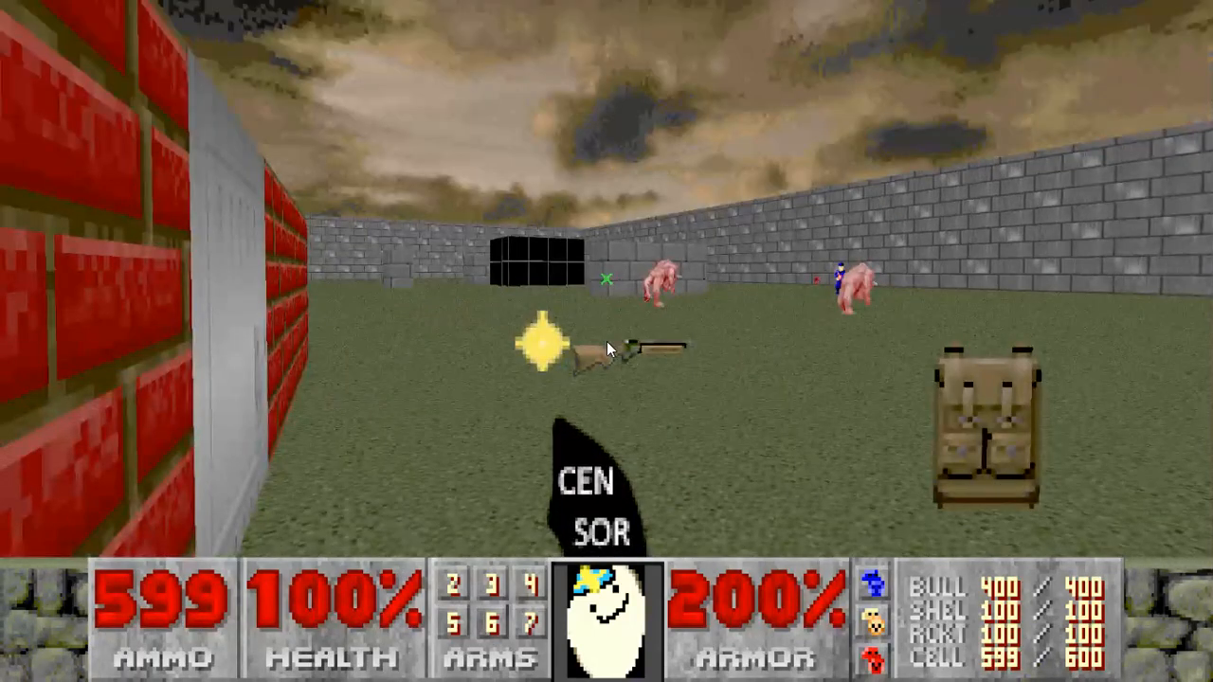
{"action": "left_click", "coordinate": [607, 341]}
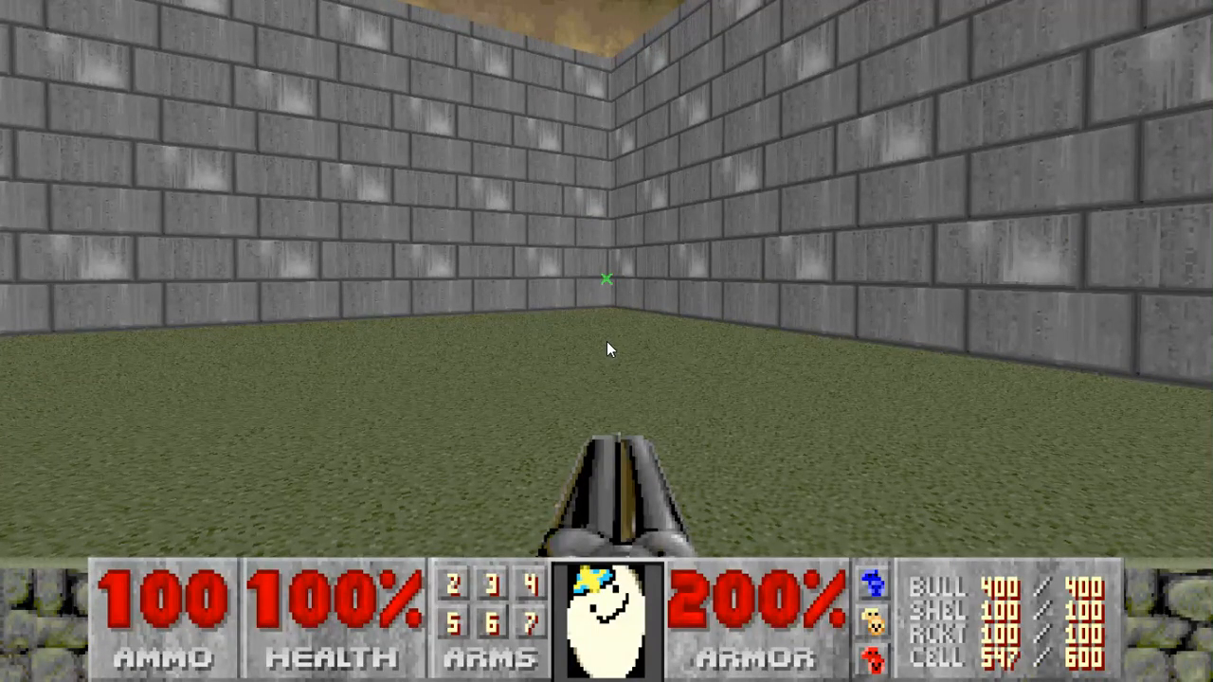
{"action": "left_click", "coordinate": [606, 341]}
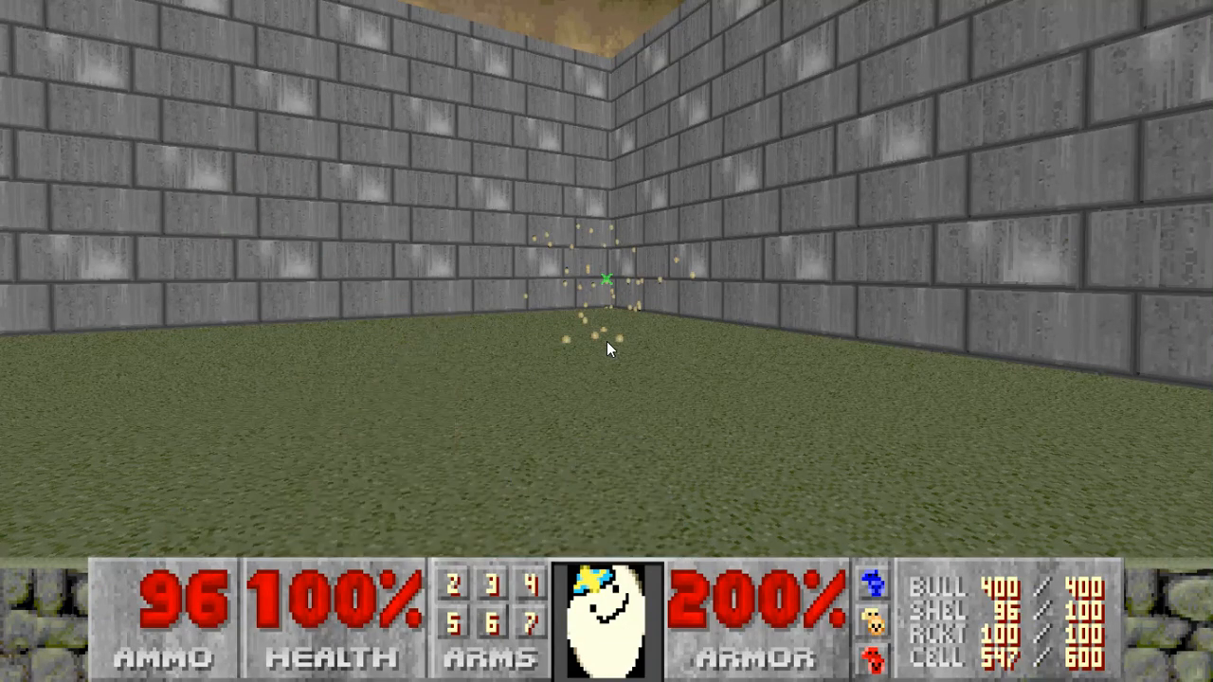
{"action": "left_click", "coordinate": [606, 351]}
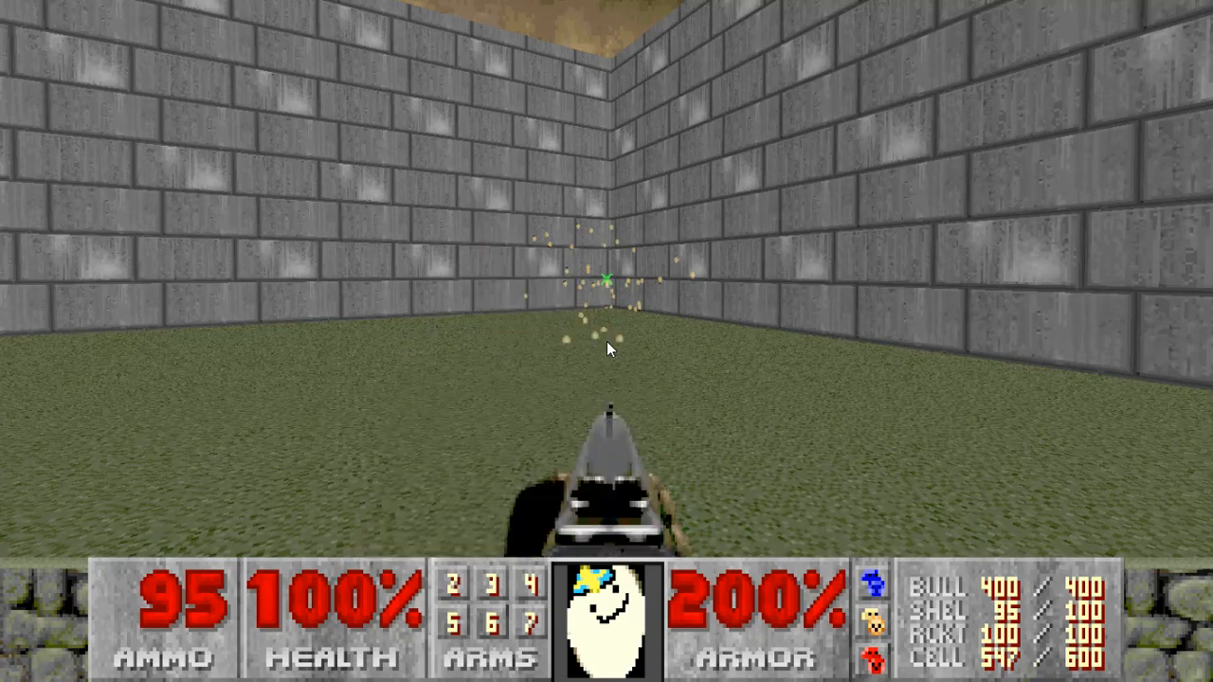
{"action": "left_click", "coordinate": [607, 341]}
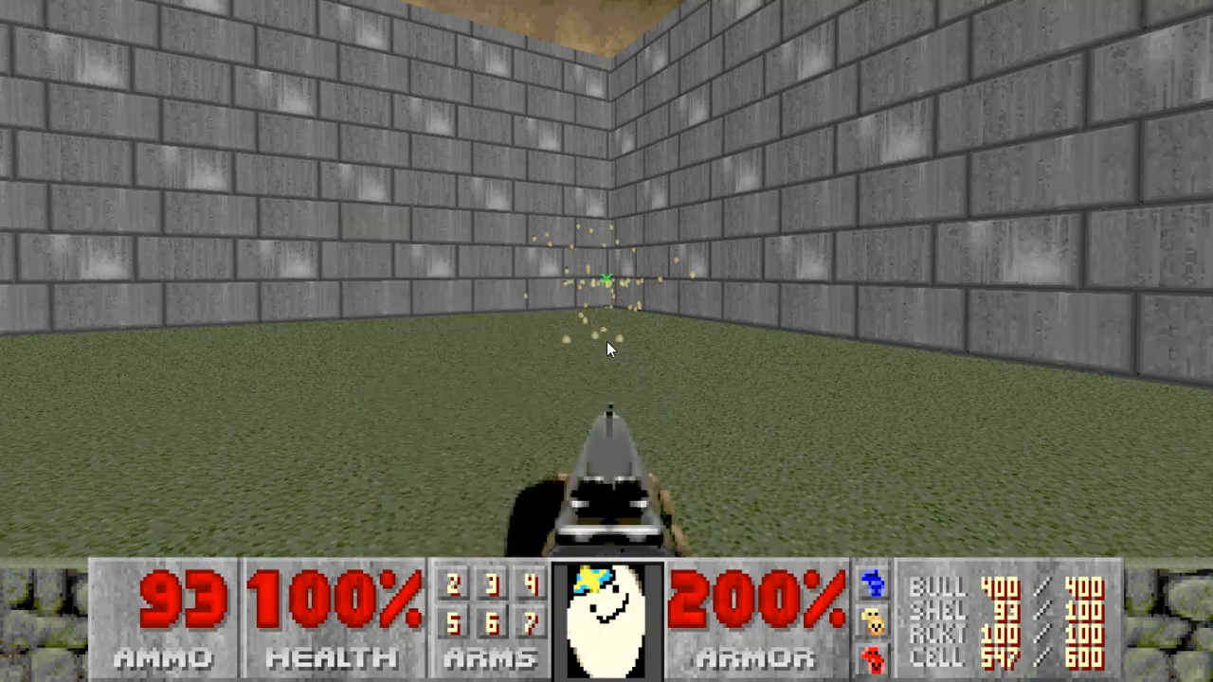
{"action": "left_click", "coordinate": [606, 341]}
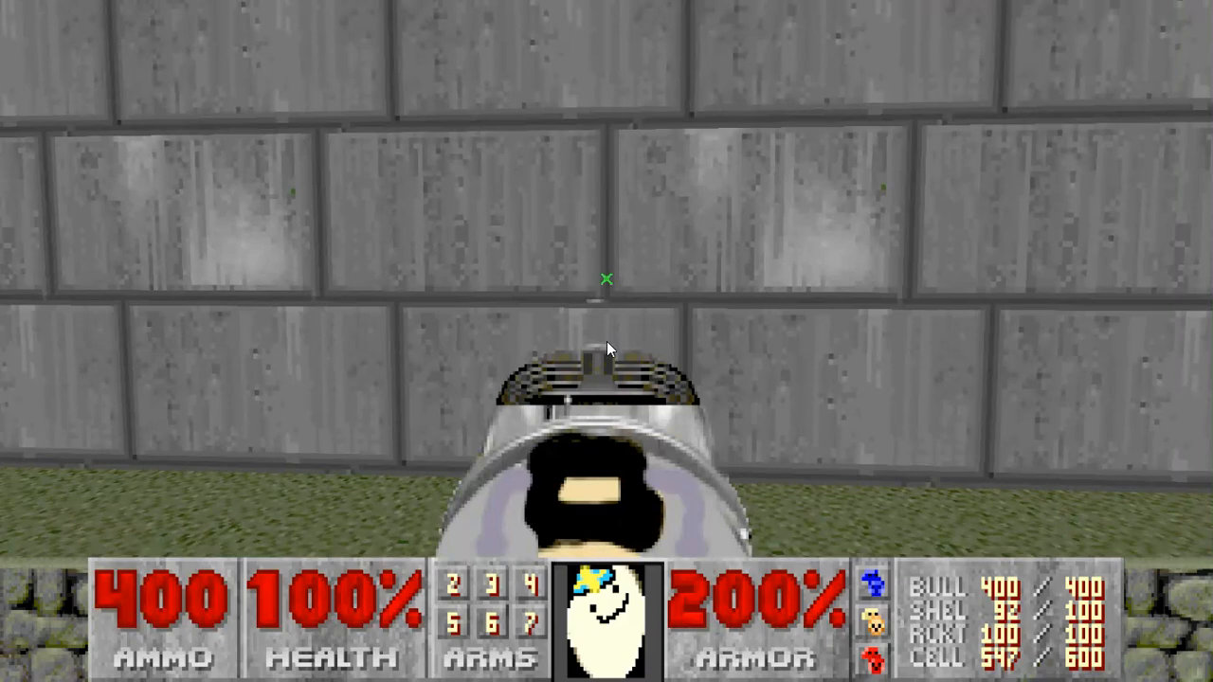
Step: Fire the cartoon-faced weapon, then the reskinned pistol at the wall
{"action": "left_click", "coordinate": [607, 341]}
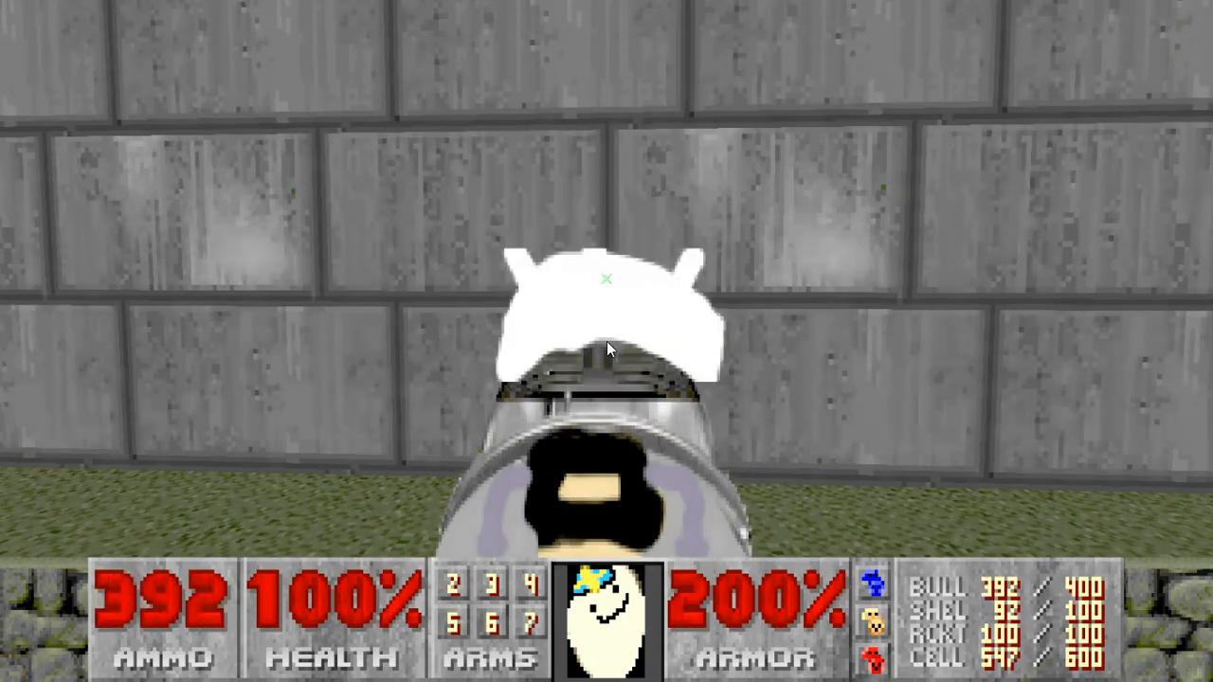
{"action": "left_click", "coordinate": [607, 341]}
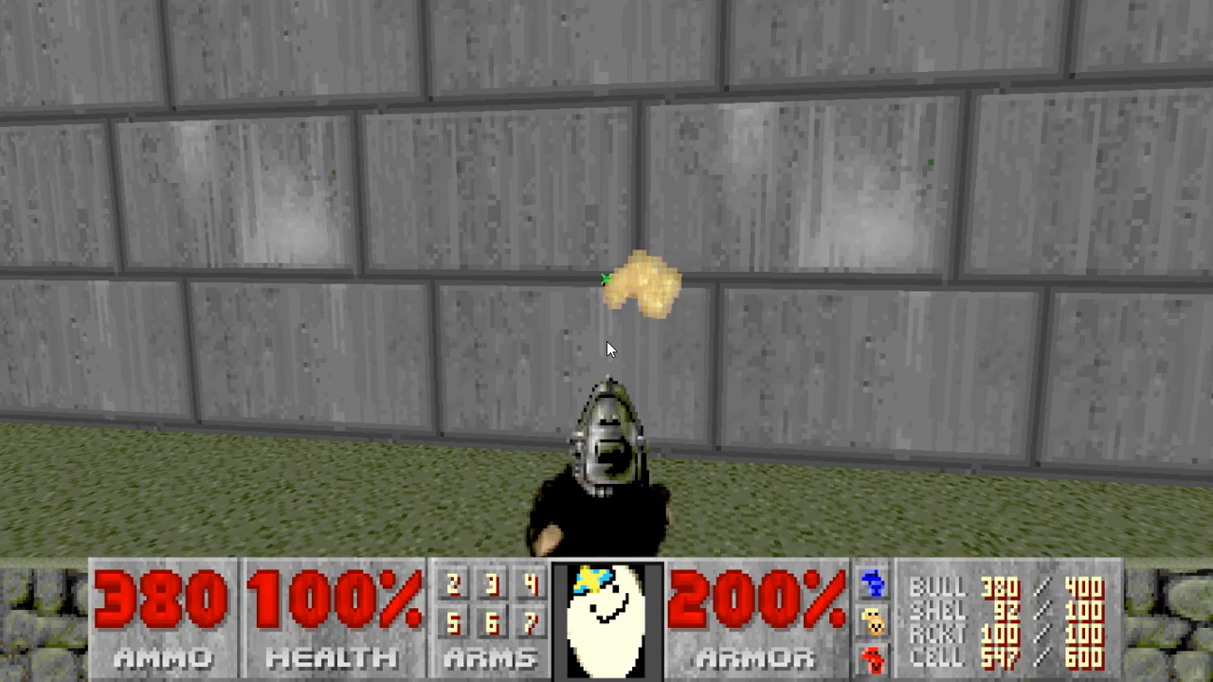
{"action": "left_click", "coordinate": [607, 341]}
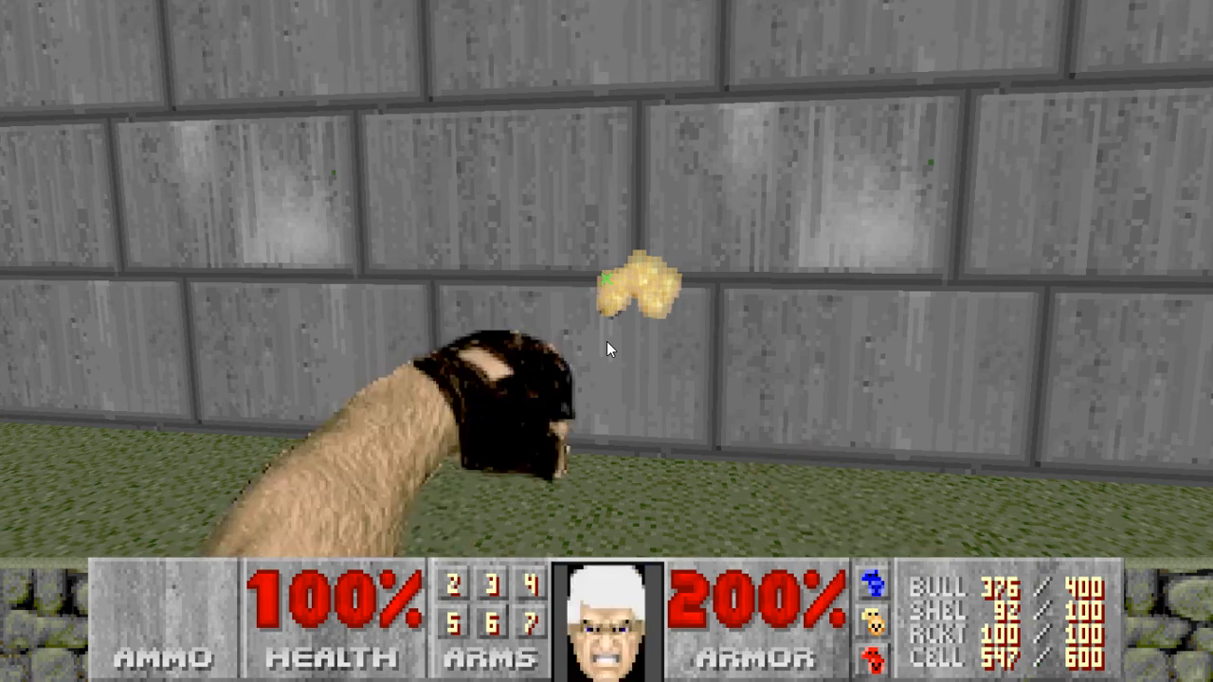
Step: Choose Quit Game from the Esc menu and confirm with Y
{"action": "key", "text": "Escape"}
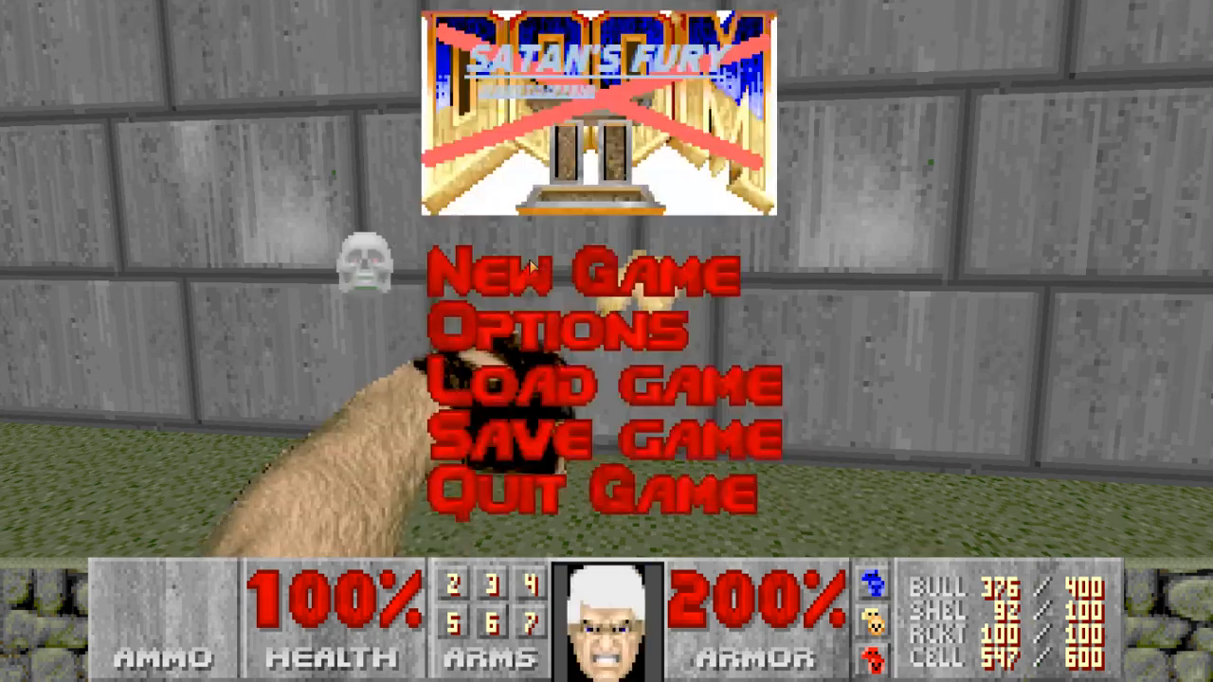
{"action": "left_click", "coordinate": [587, 492]}
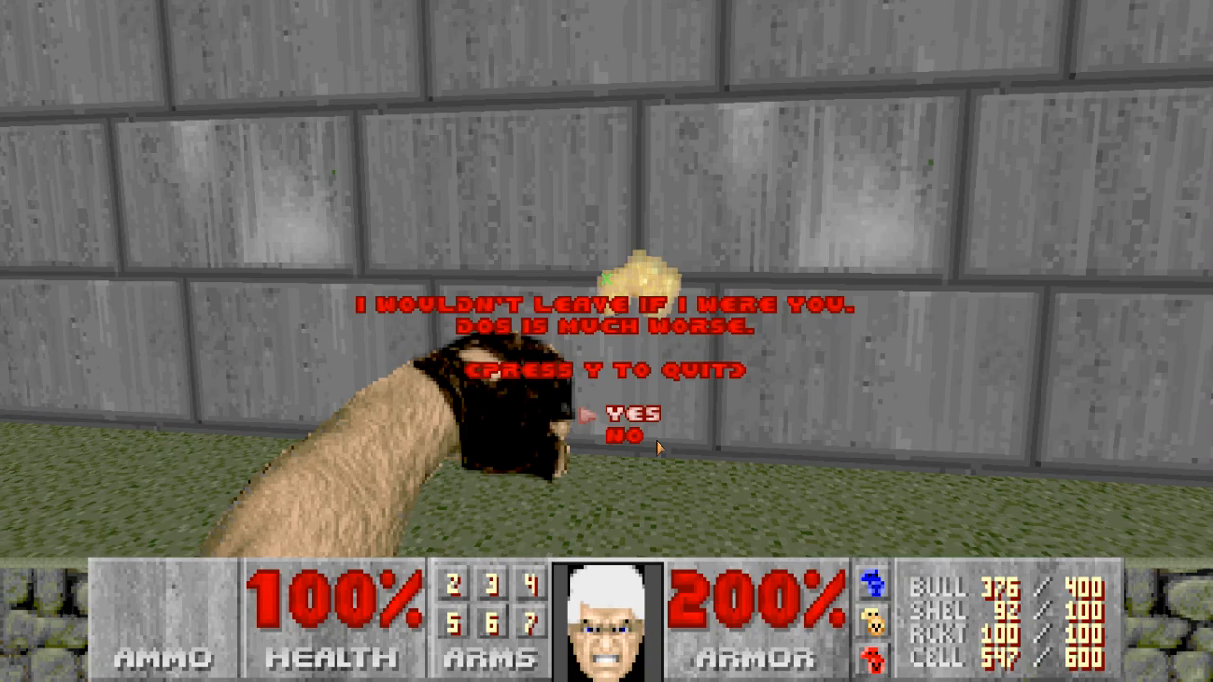
{"action": "key", "text": "y"}
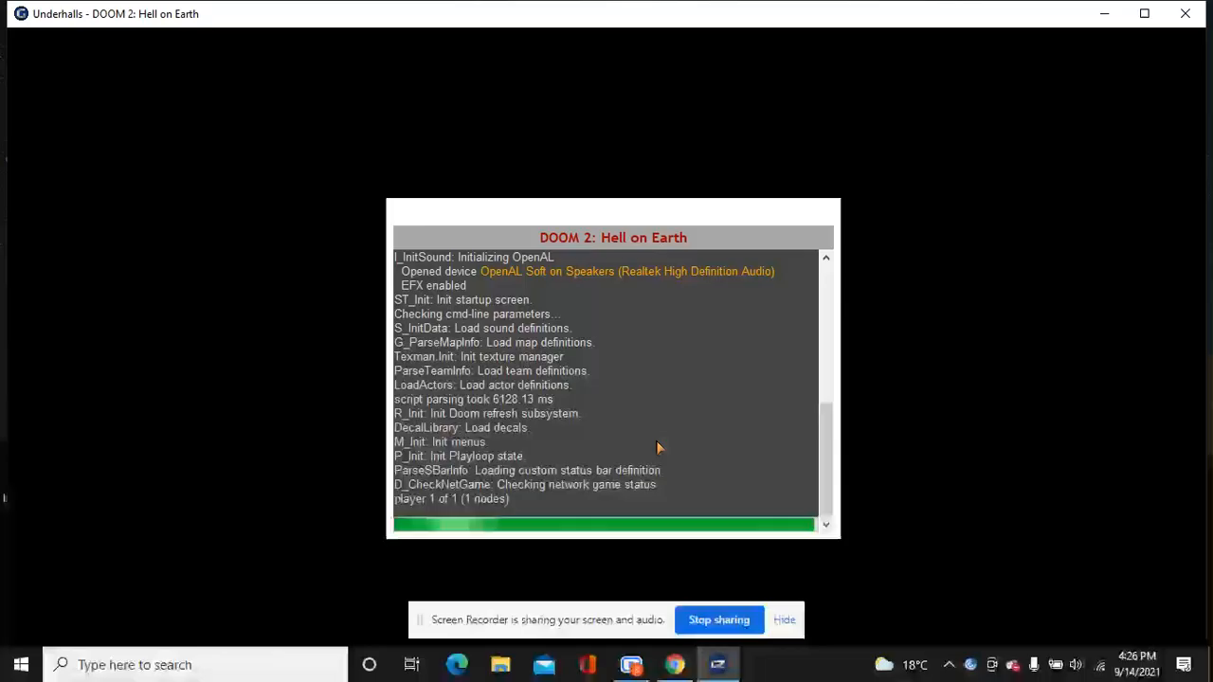